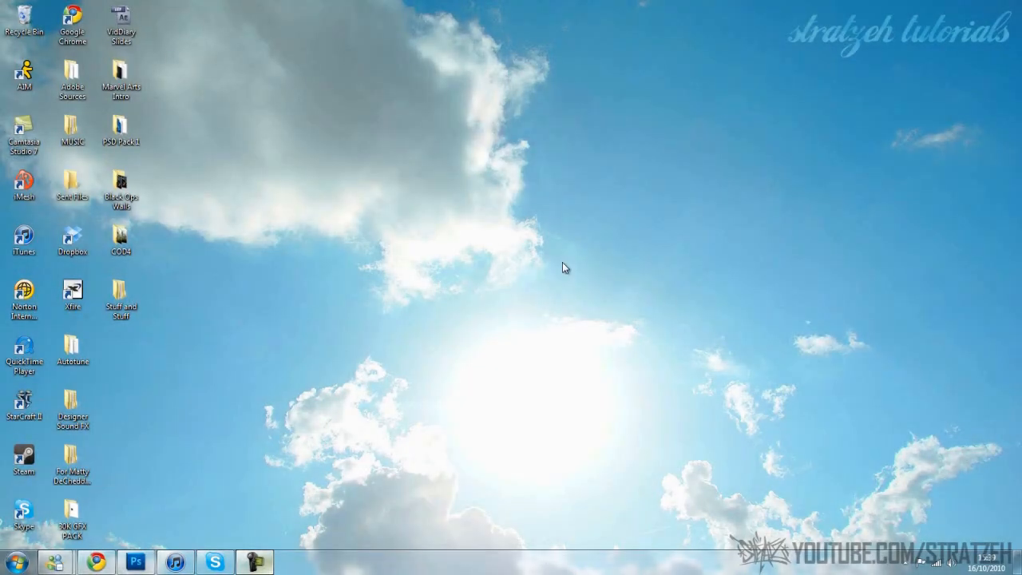
pyautogui.moveTo(738, 344)
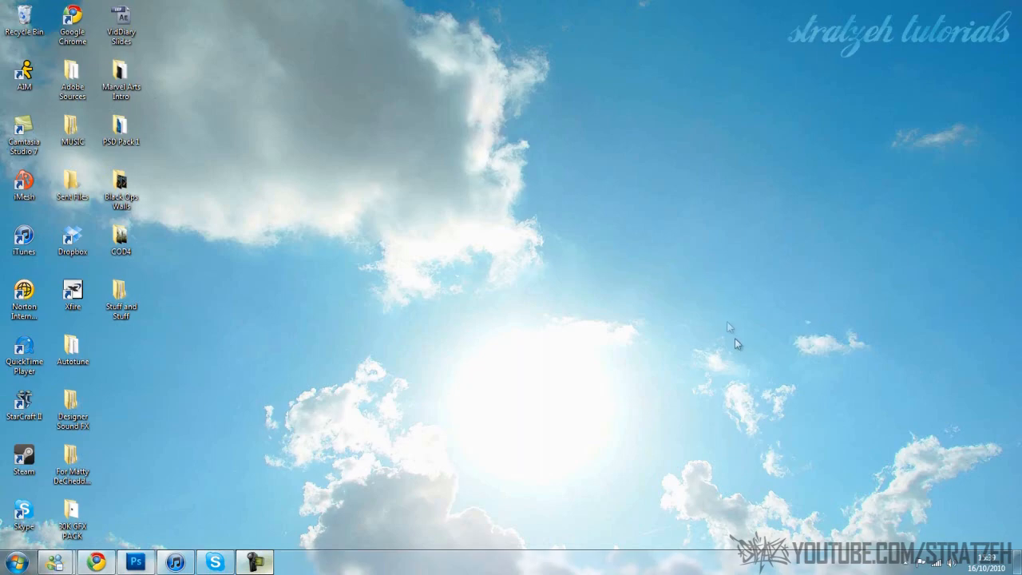
pyautogui.moveTo(728, 345)
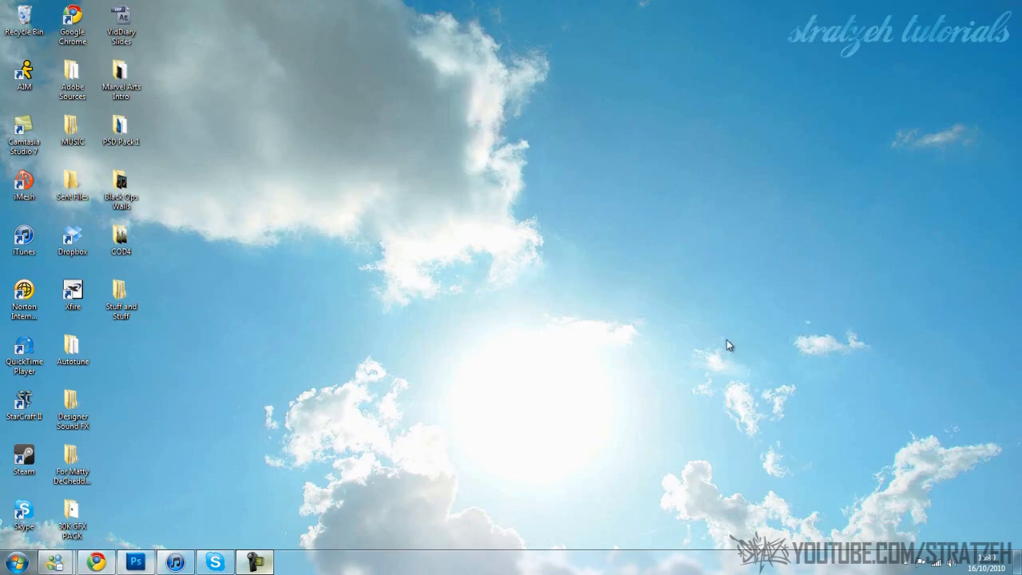
pyautogui.moveTo(697, 312)
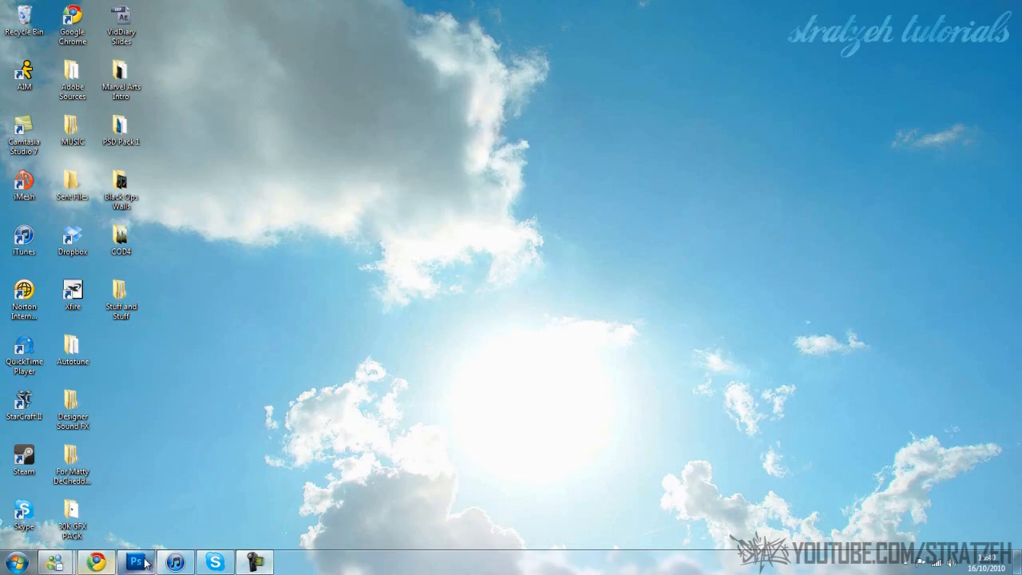
# Create a new 1000 by 700 pixel white document in Photoshop.
pyautogui.click(135, 562)
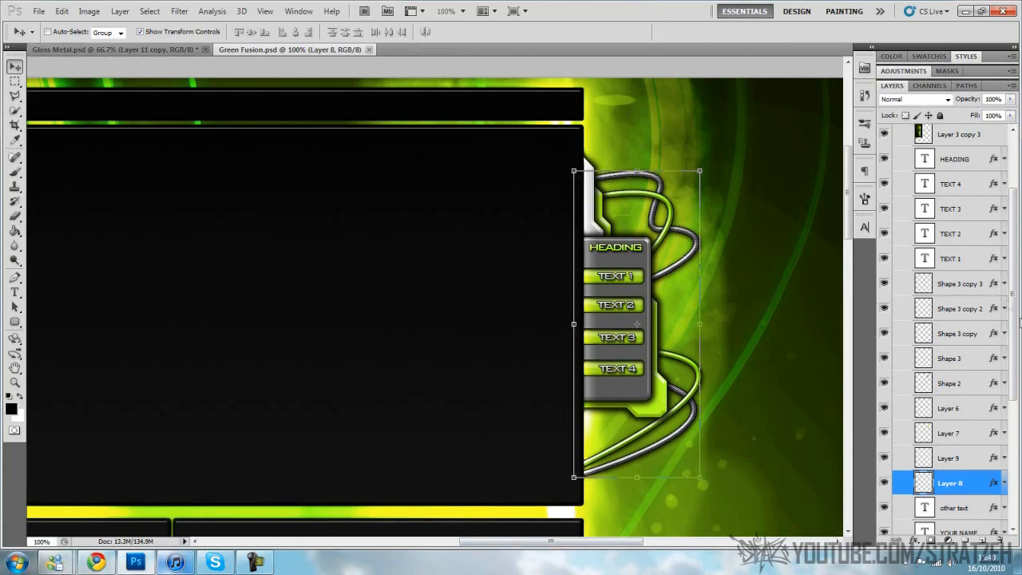
pyautogui.moveTo(968, 438)
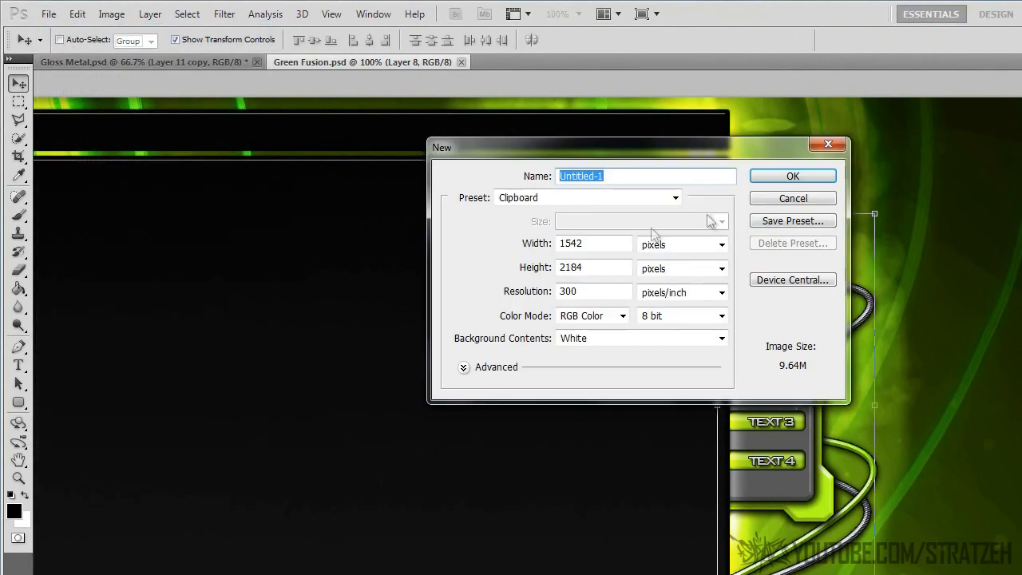
pyautogui.click(594, 243)
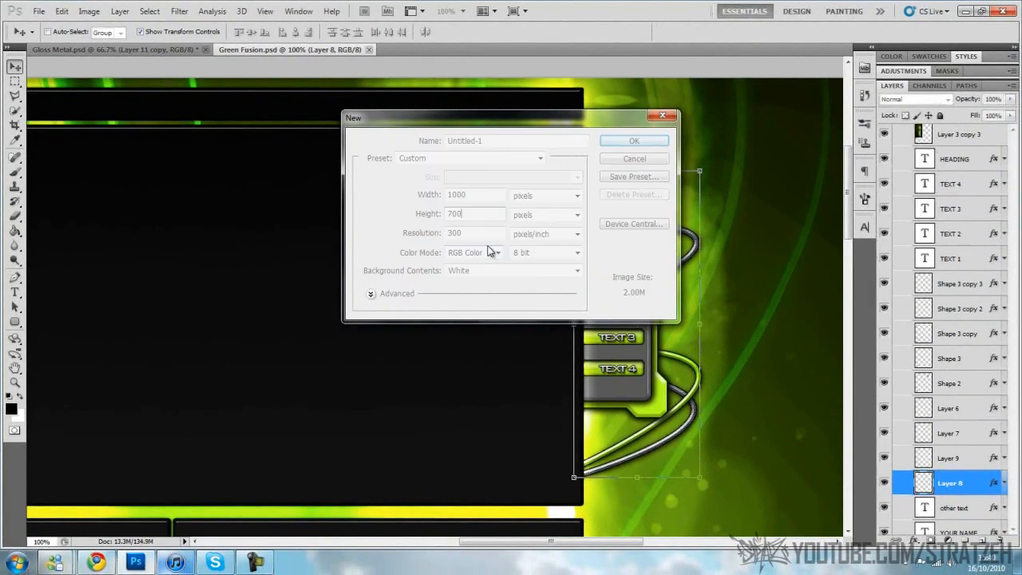
pyautogui.click(633, 140)
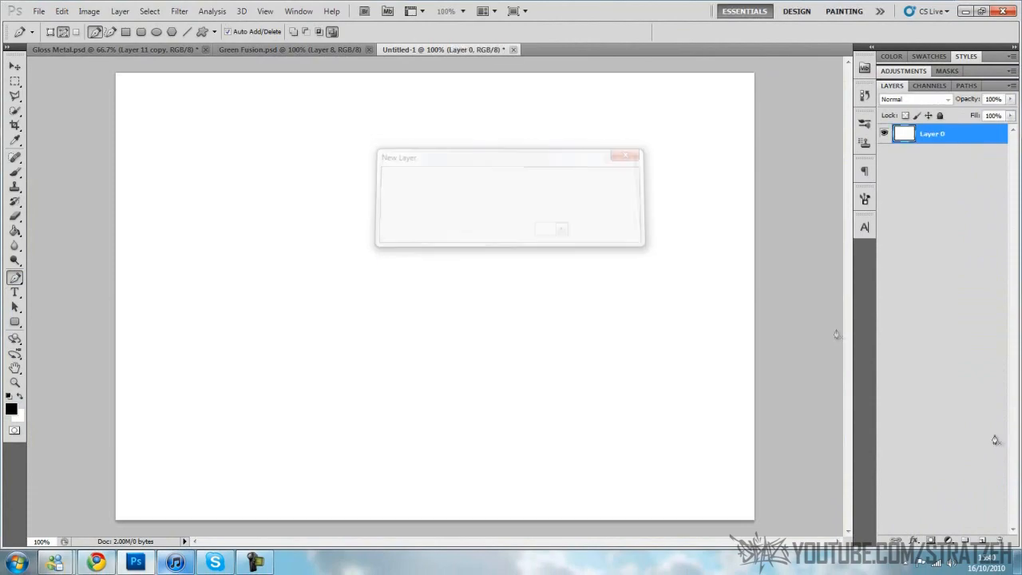
# Add an empty layer and draw a wavy S-shaped Pen path across the canvas.
pyautogui.click(550, 230)
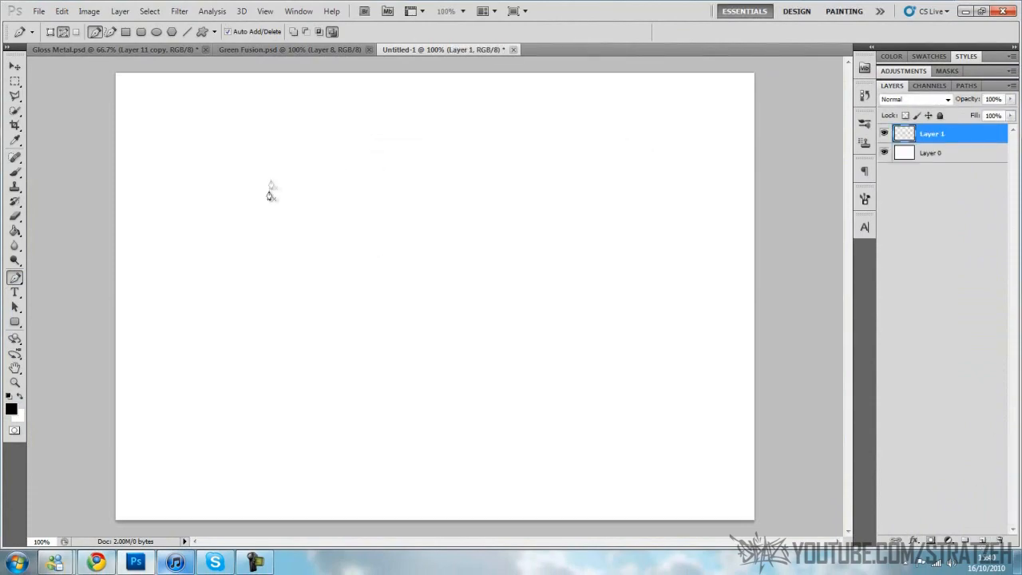
pyautogui.moveTo(158, 291)
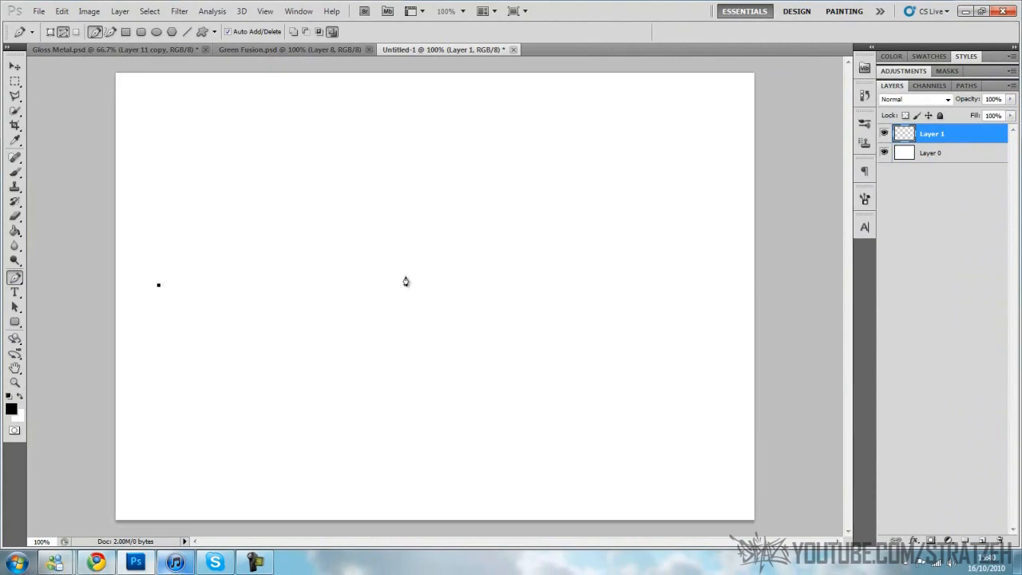
pyautogui.moveTo(425, 287)
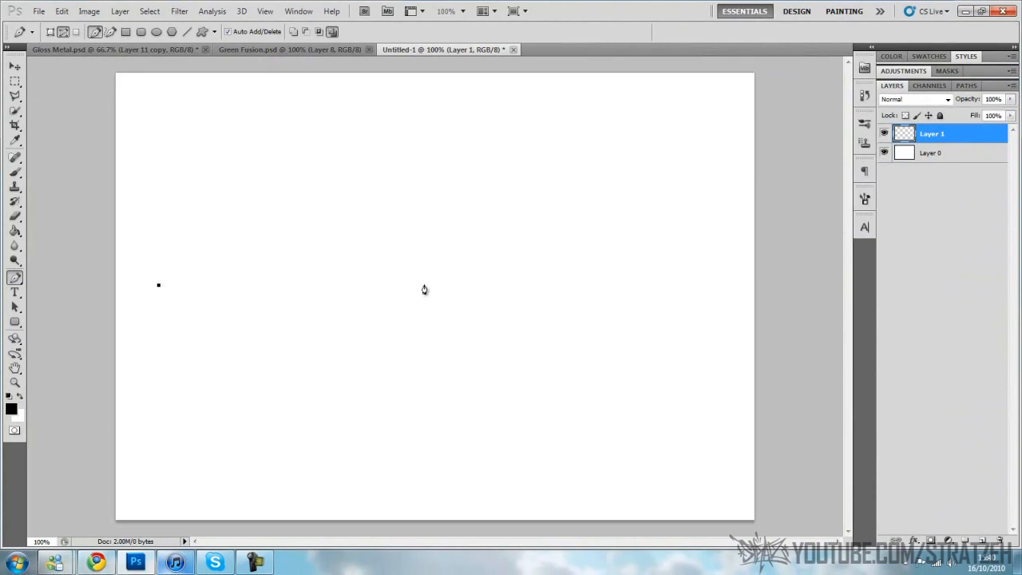
pyautogui.moveTo(202, 288)
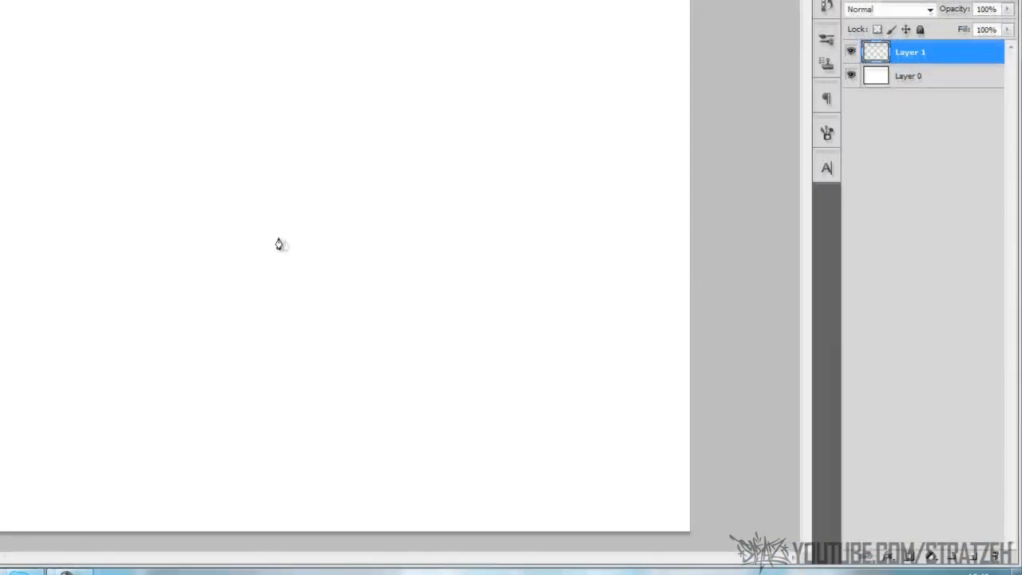
pyautogui.moveTo(275, 236); pyautogui.dragTo(489, 409)
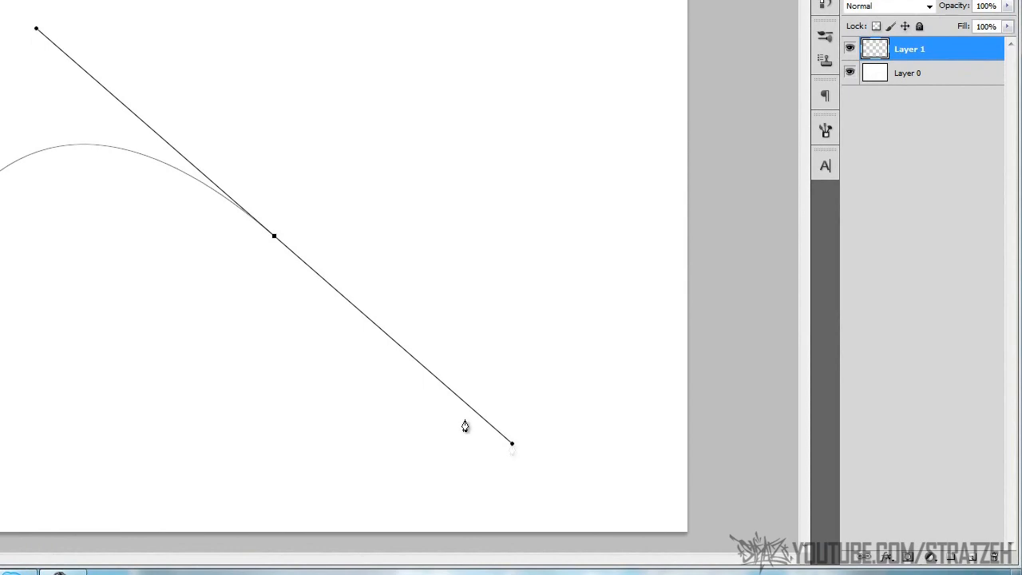
pyautogui.moveTo(616, 246)
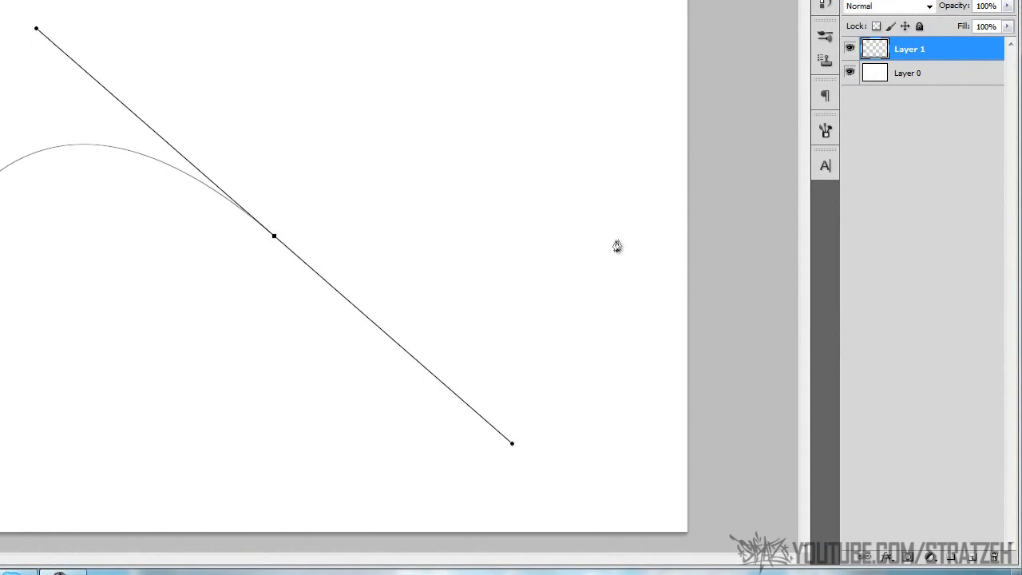
pyautogui.moveTo(610, 246)
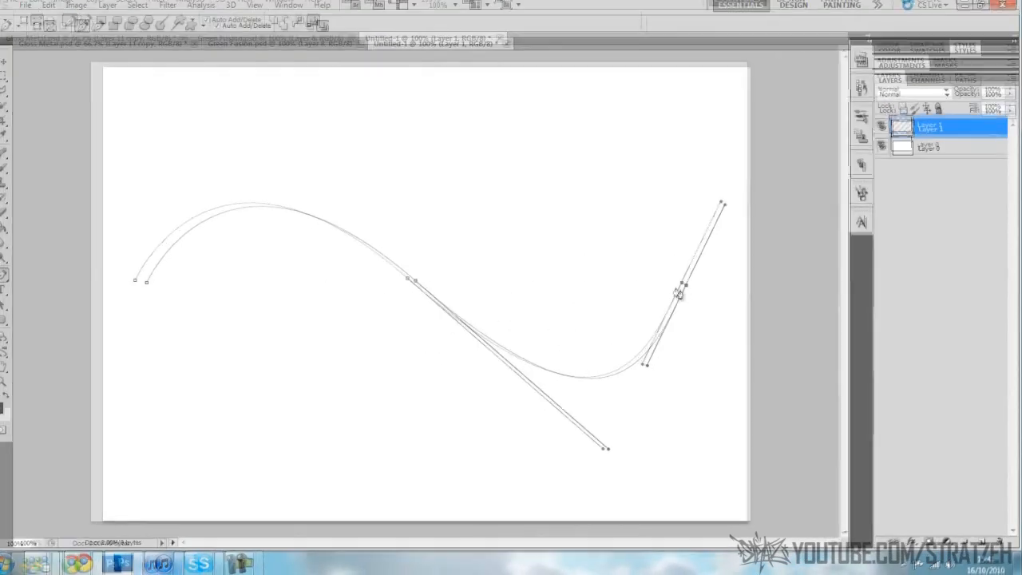
pyautogui.rightClick(679, 294)
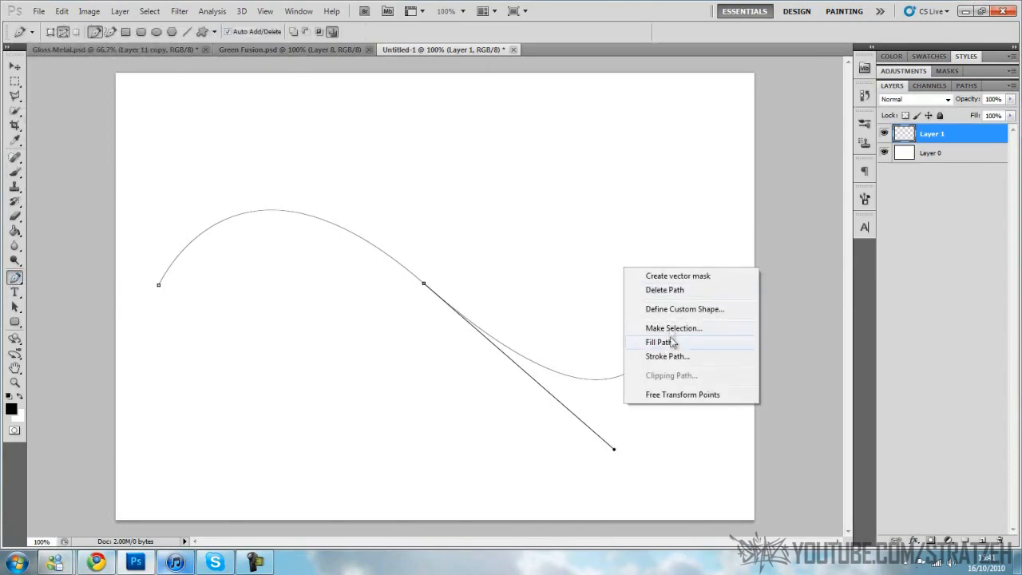
# Stroke the S-shaped path with the brush to form a thick black wavy wire.
pyautogui.click(668, 357)
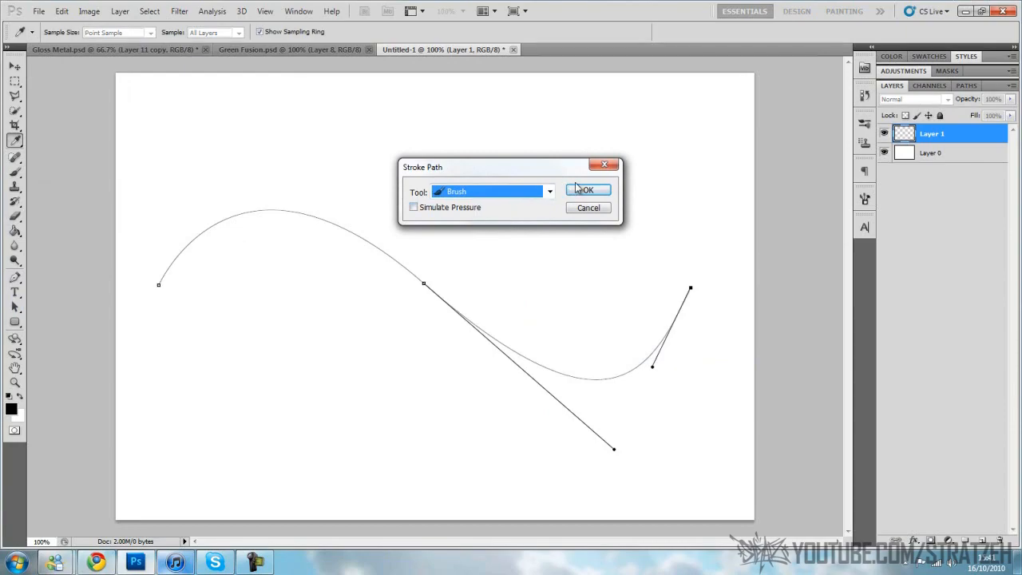
pyautogui.click(588, 188)
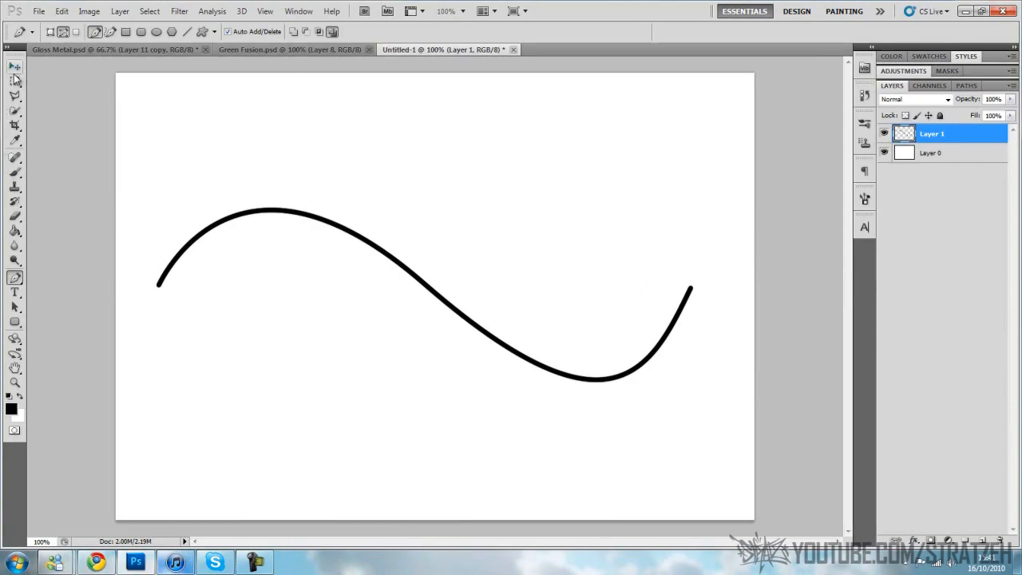
pyautogui.click(13, 67)
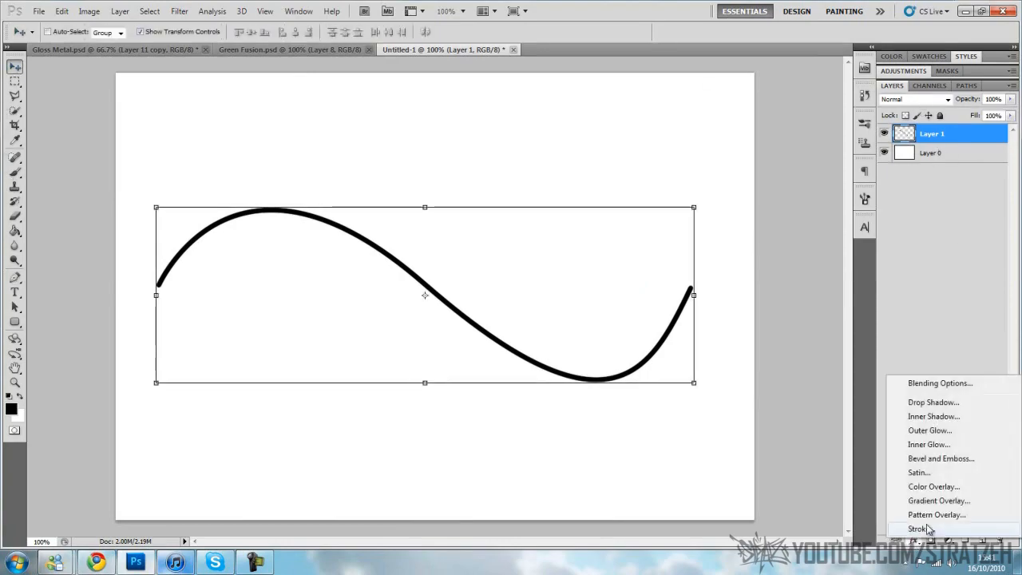
# Give the wire a coloured stroke, drop shadow and bevel with adjusted highlight opacity.
pyautogui.click(917, 529)
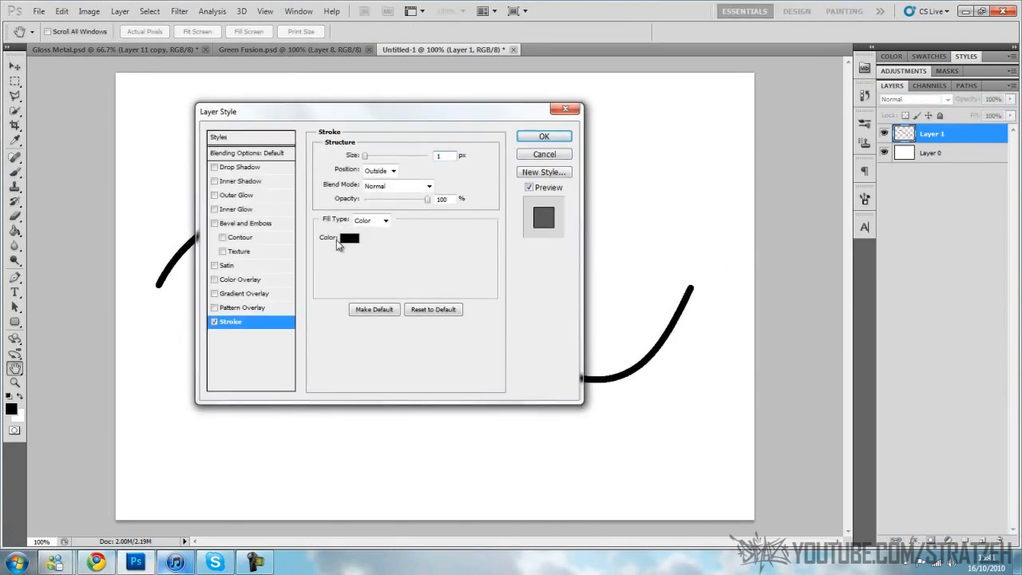
pyautogui.click(241, 166)
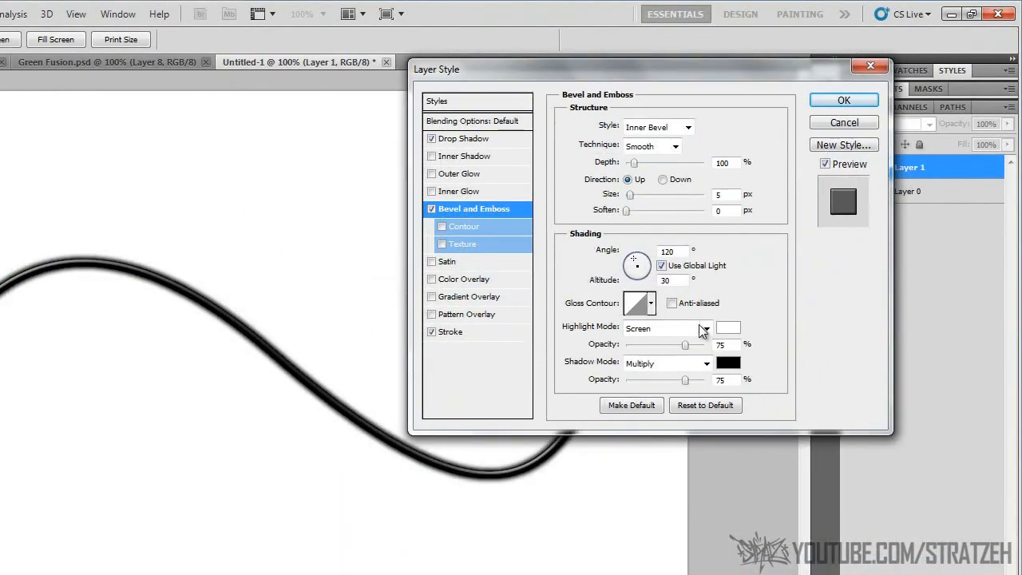
pyautogui.moveTo(687, 345); pyautogui.dragTo(690, 346)
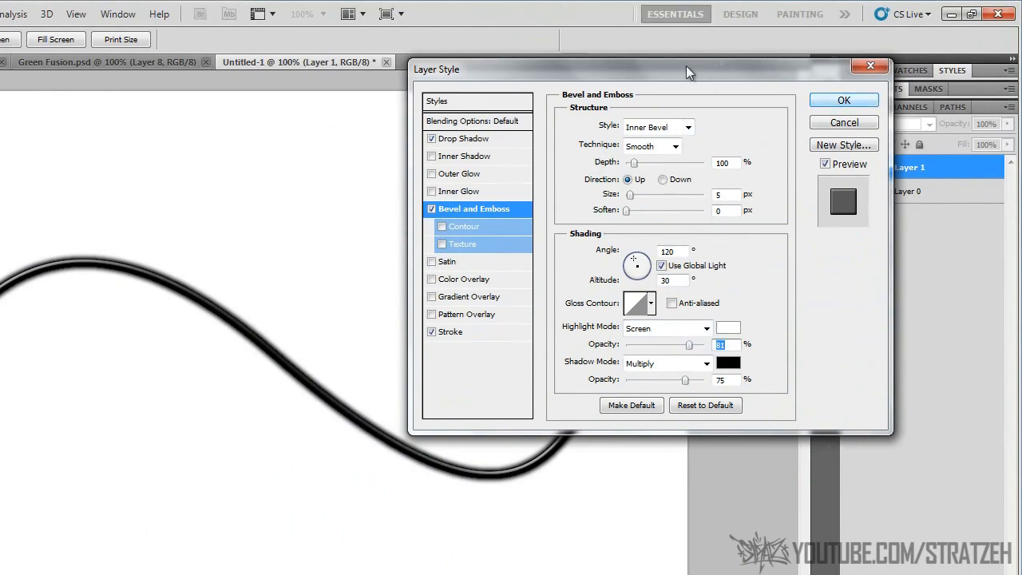
pyautogui.moveTo(888, 403)
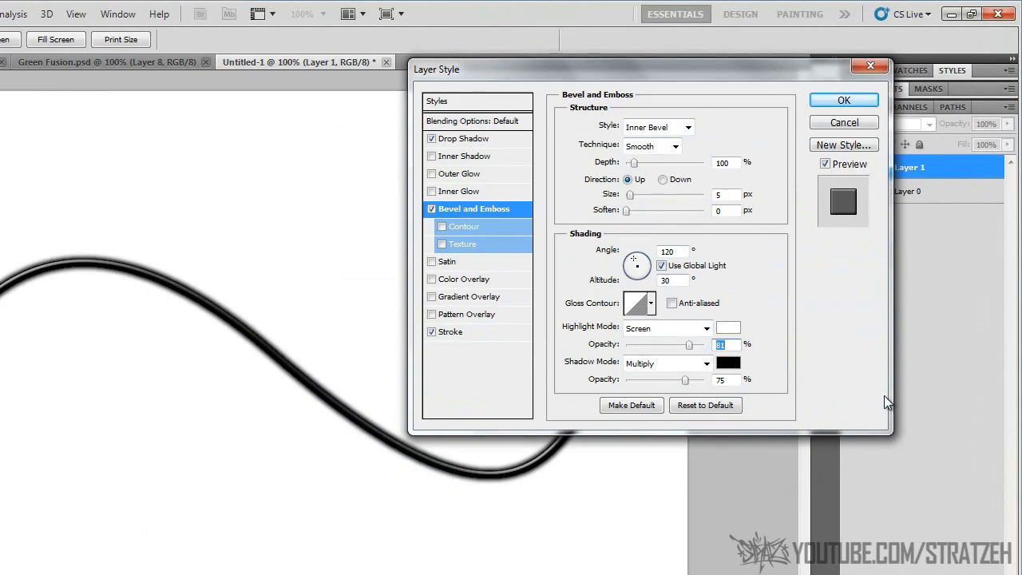
pyautogui.moveTo(834, 231)
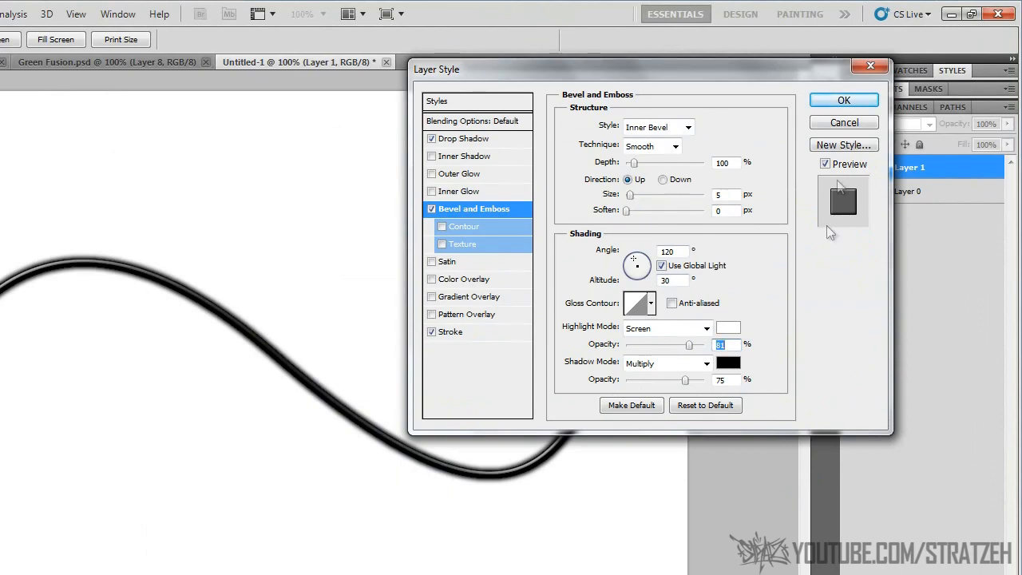
pyautogui.moveTo(476, 311)
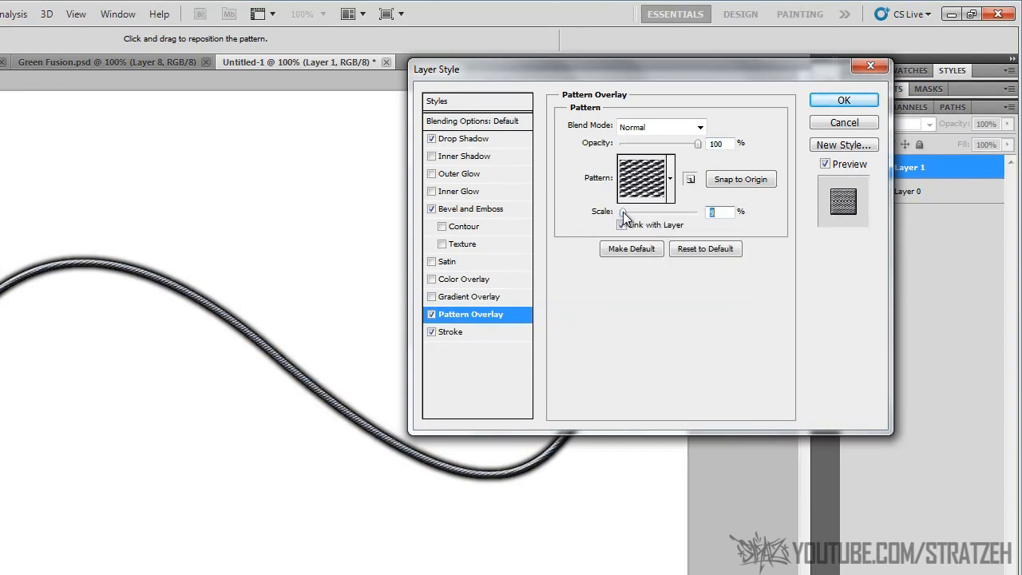
# Set the pattern overlay scale and apply the layer effects to the wire.
pyautogui.click(623, 224)
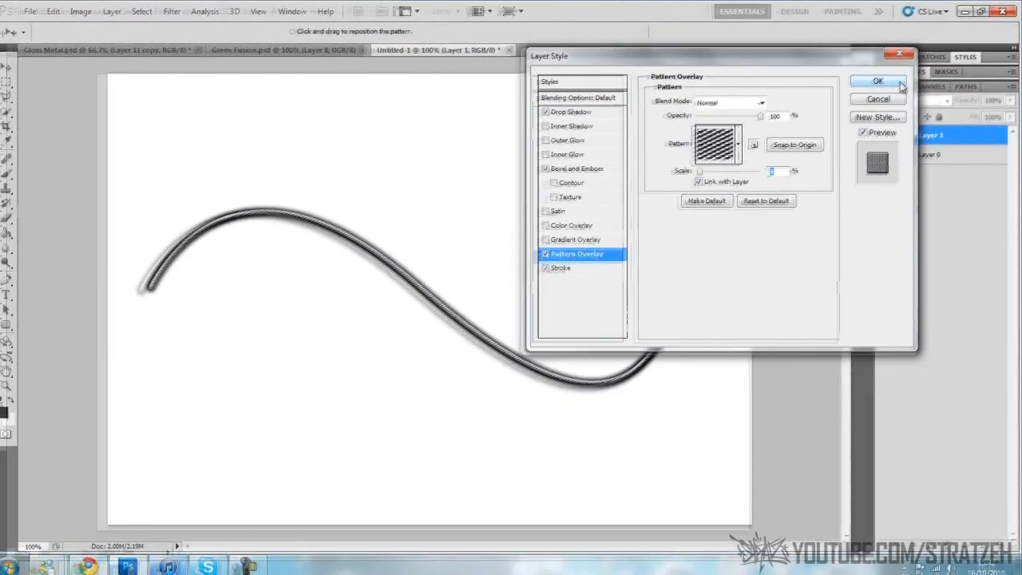
pyautogui.click(879, 80)
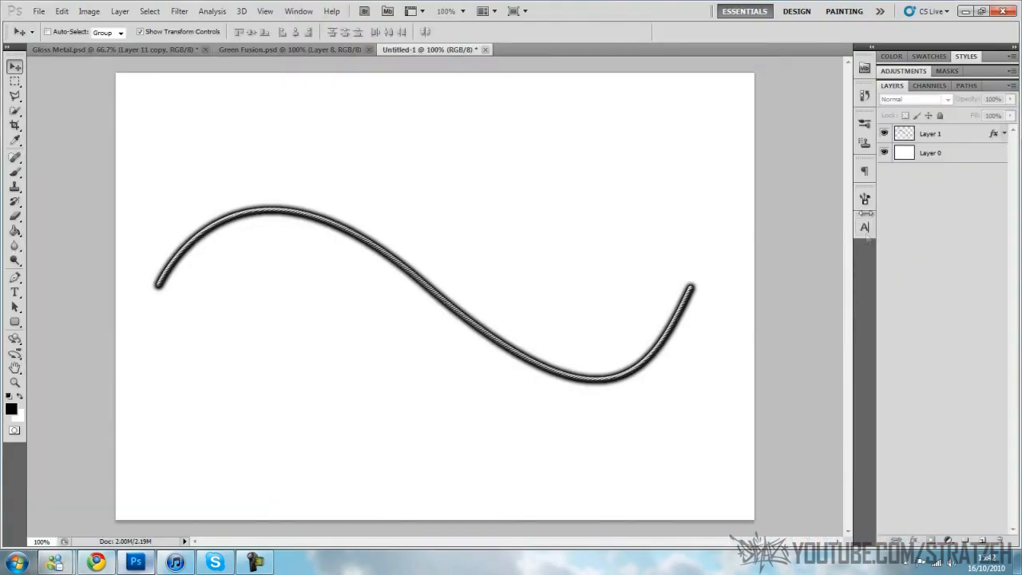
pyautogui.click(930, 134)
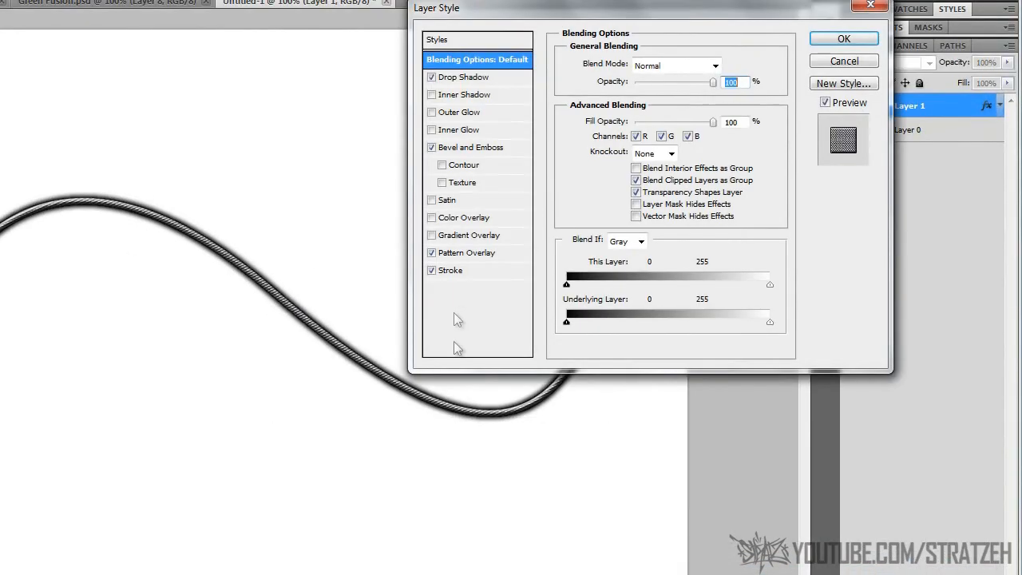
# Browse the pattern library for an alternative overlay texture for the wire.
pyautogui.click(466, 253)
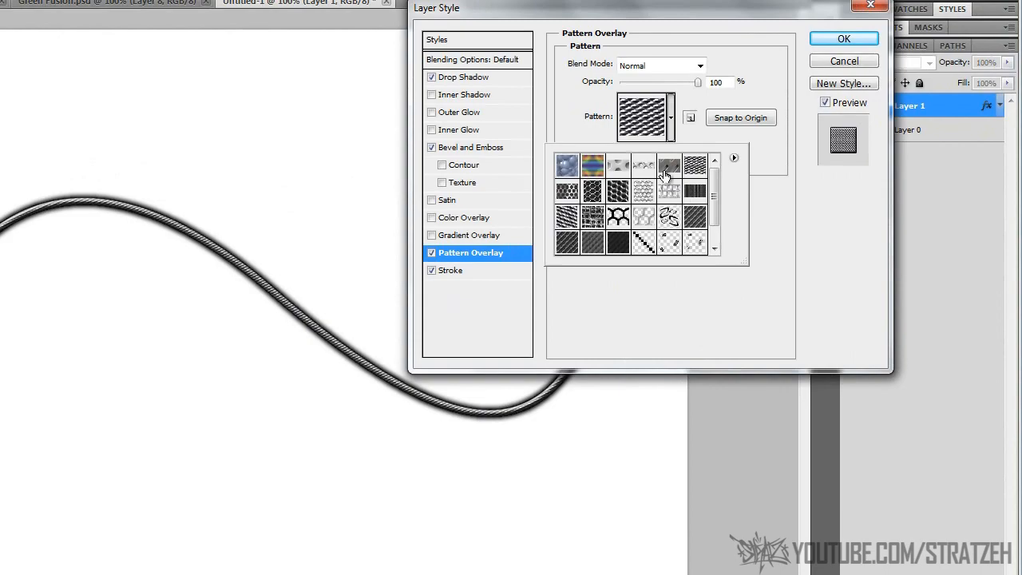
pyautogui.moveTo(617, 166)
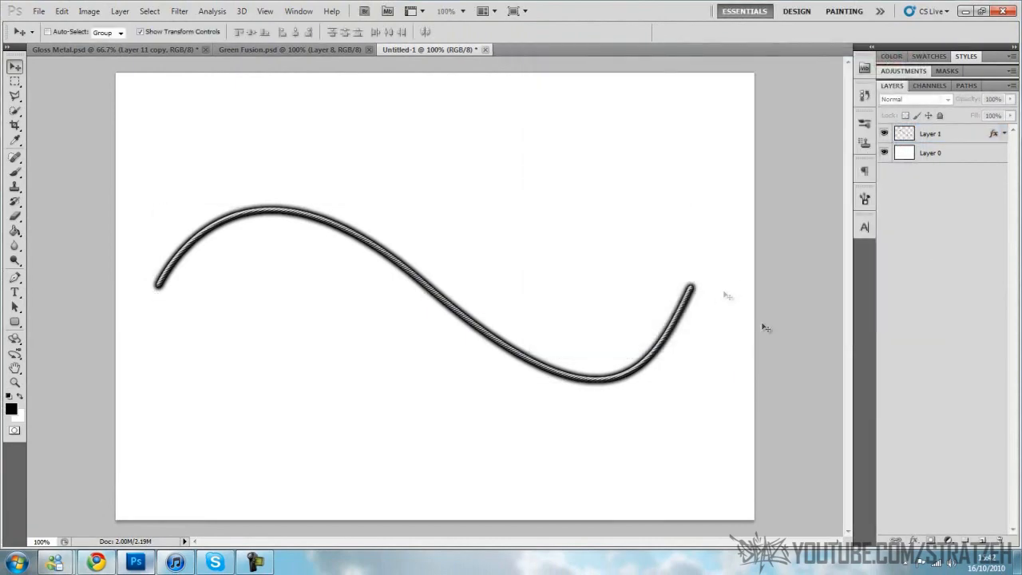
pyautogui.moveTo(526, 508)
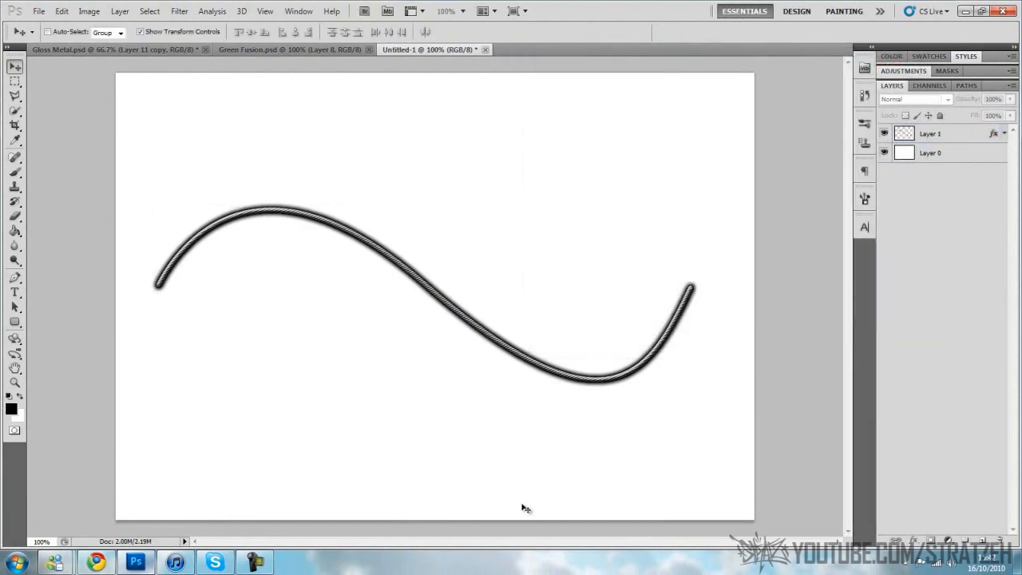